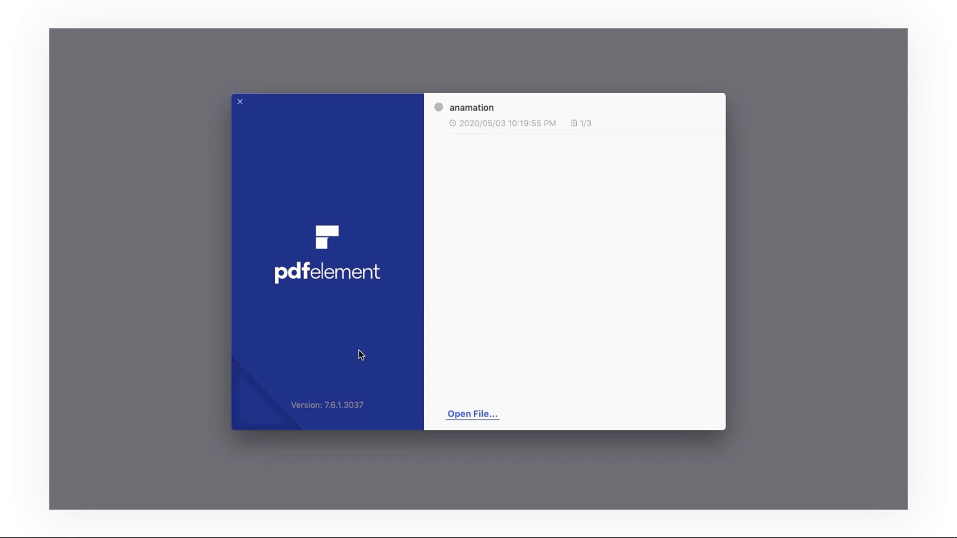
# Open anamation.pdf from the welcome screen's file browser
pyautogui.click(471, 414)
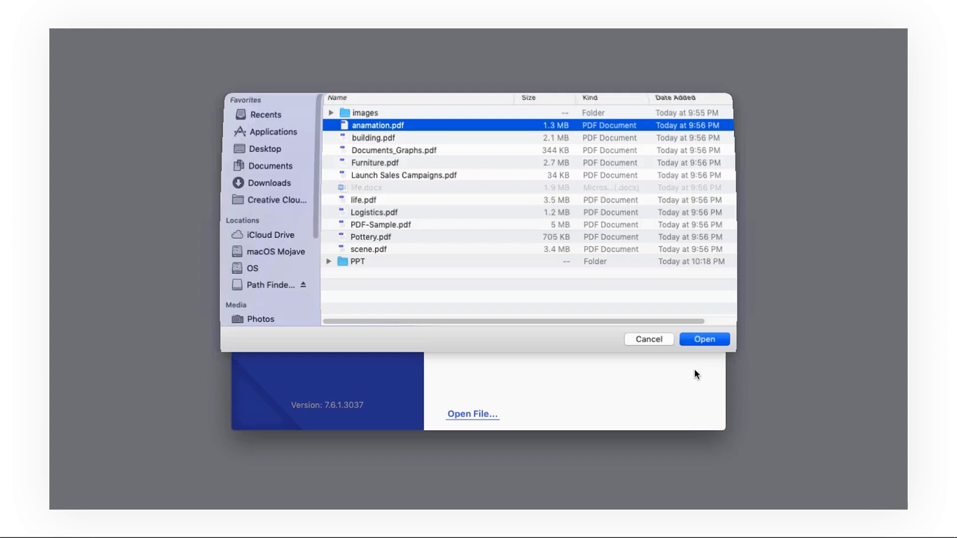
pyautogui.click(703, 338)
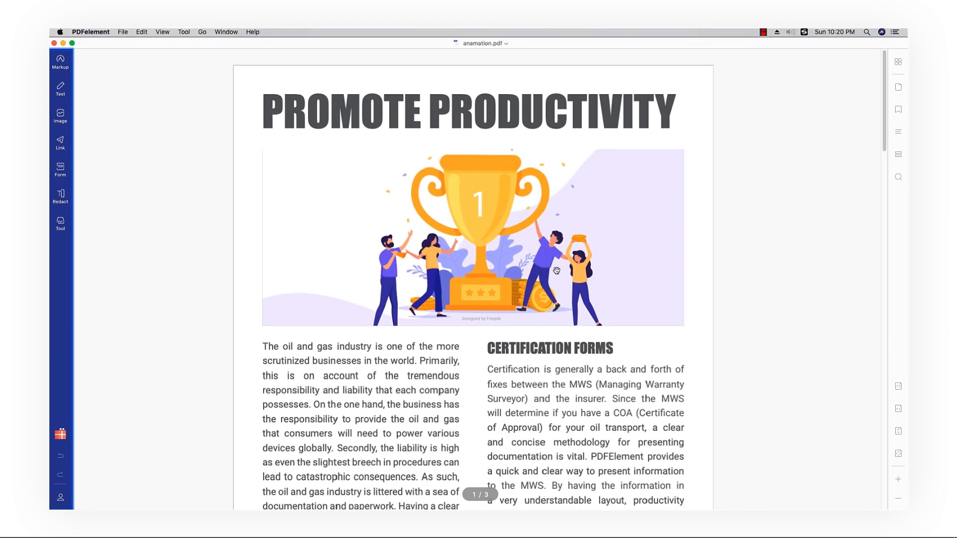
# Export the document to PowerPoint via File > Export To, saving it as anamation.pptx
pyautogui.click(123, 32)
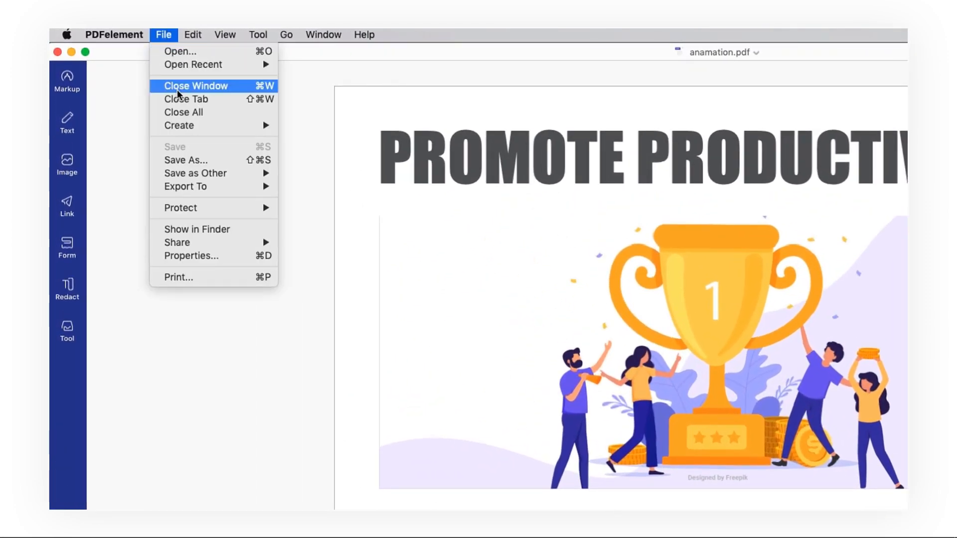
pyautogui.moveTo(185, 187)
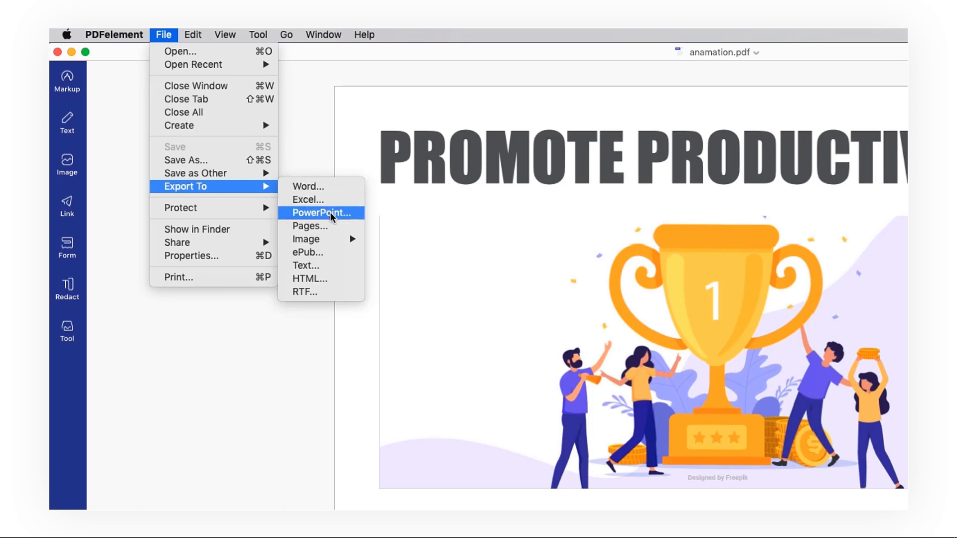
pyautogui.click(322, 213)
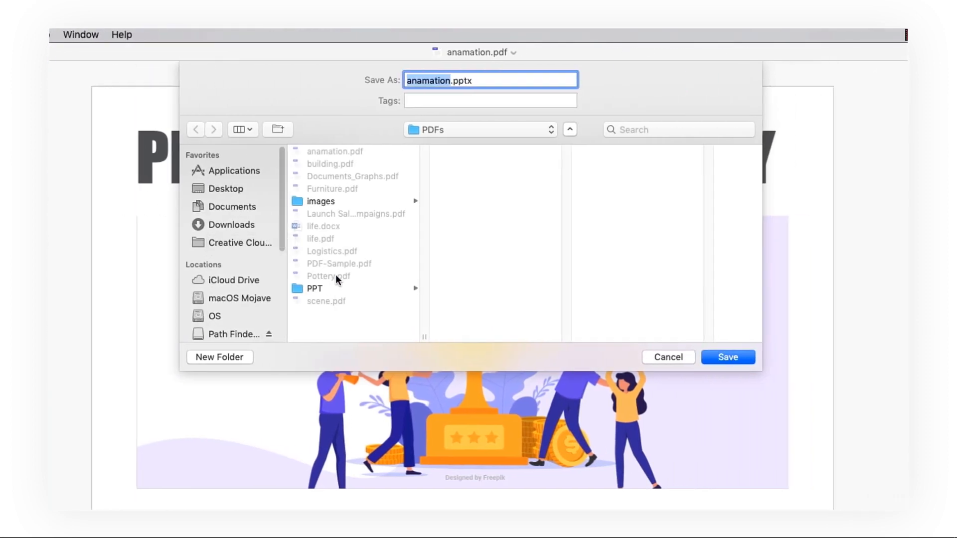
pyautogui.click(726, 357)
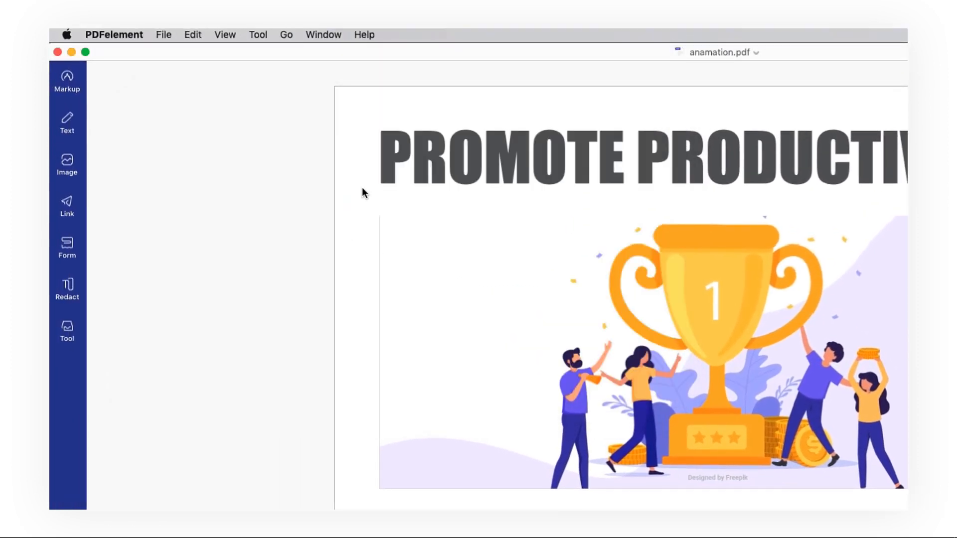
# Start Batch Process from the Tool menu and select anamation.pdf, building.pdf and Documents_Graphs.pdf
pyautogui.click(257, 35)
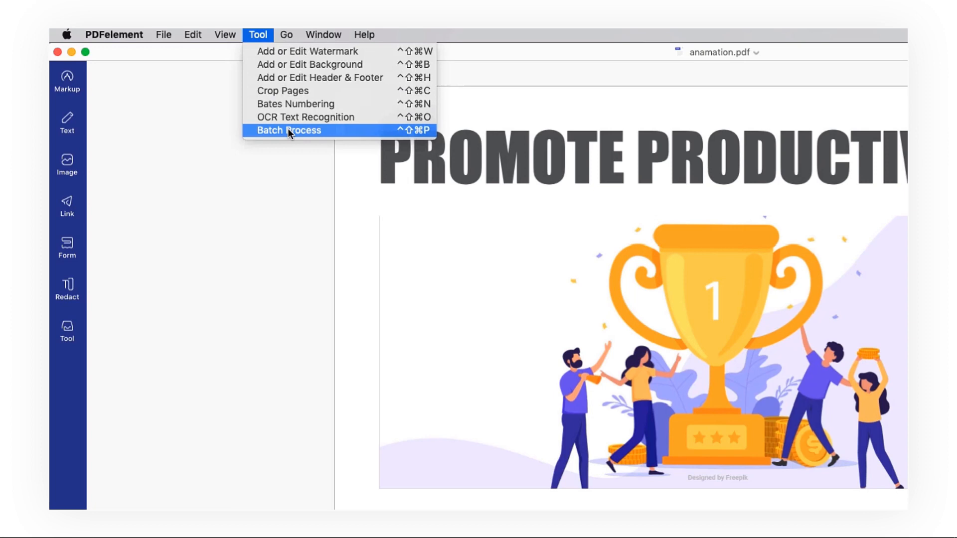
pyautogui.click(288, 130)
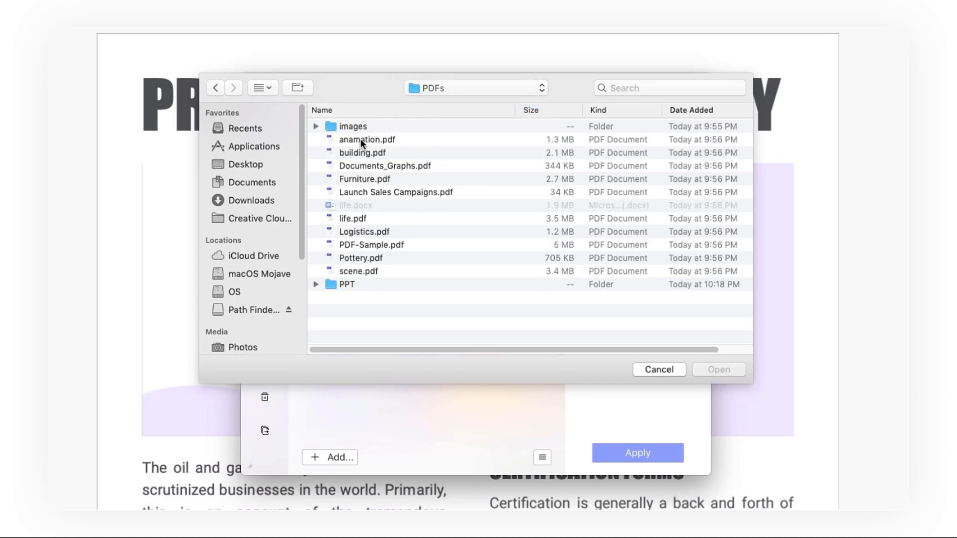
pyautogui.click(384, 166)
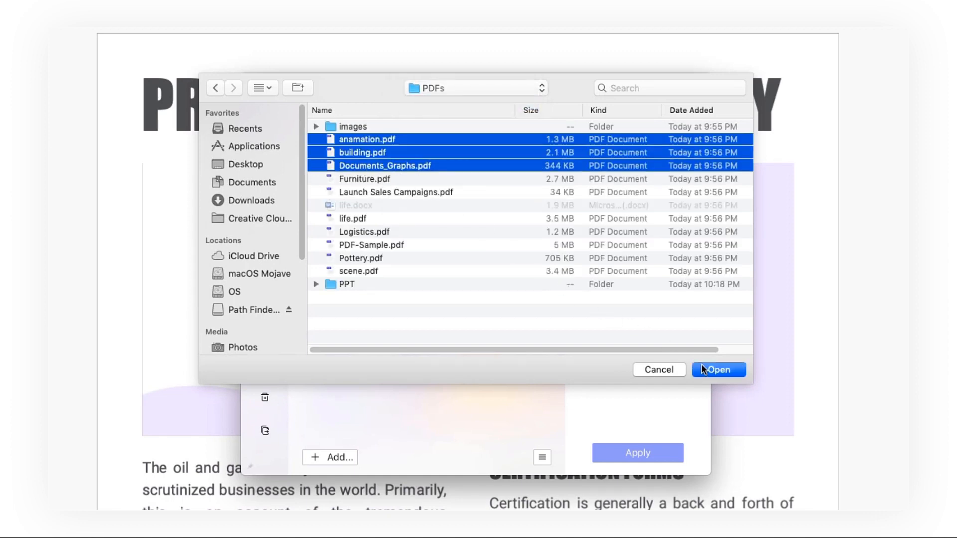
# Add the three PDFs to the converter and set the output format to PowerPoint (.pptx)
pyautogui.click(718, 369)
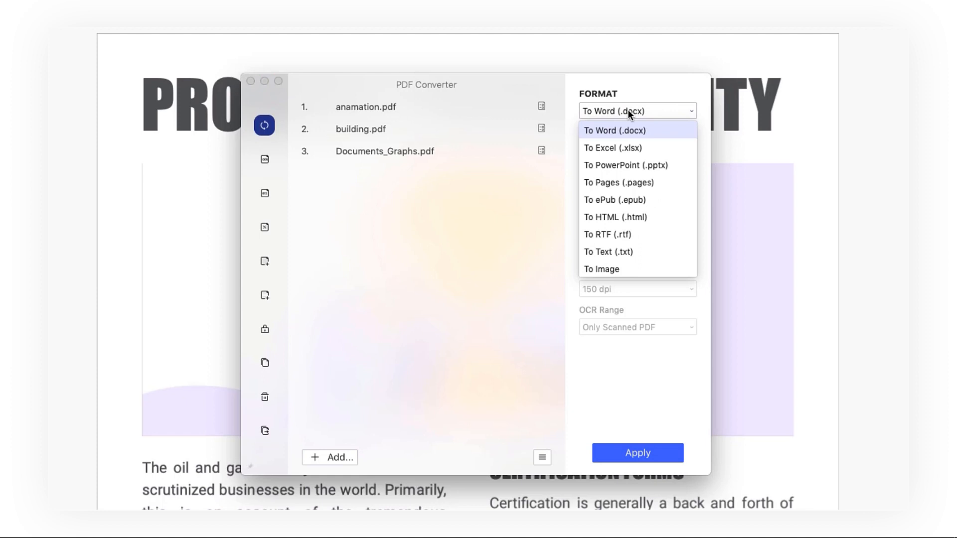
pyautogui.click(637, 453)
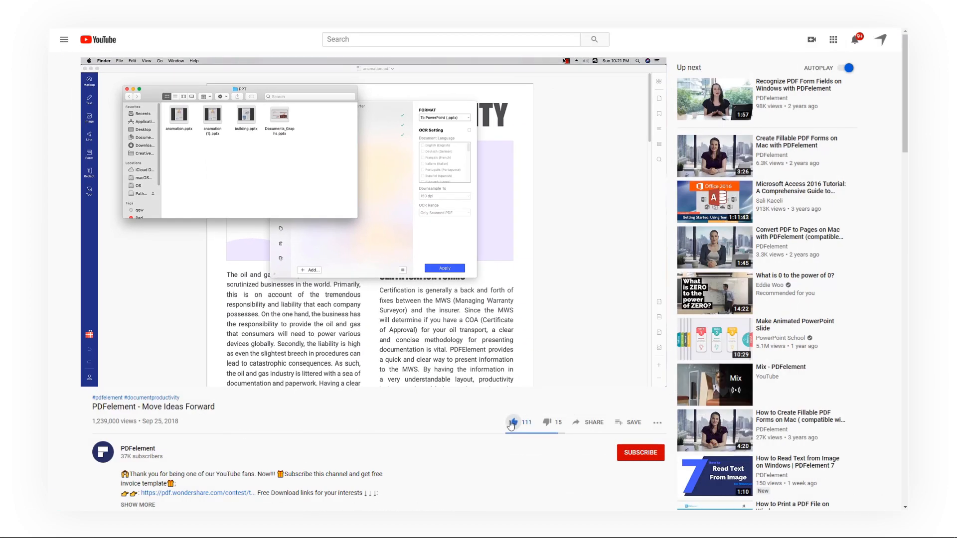
# Subscribe to the PDFelement channel below the video
pyautogui.click(640, 453)
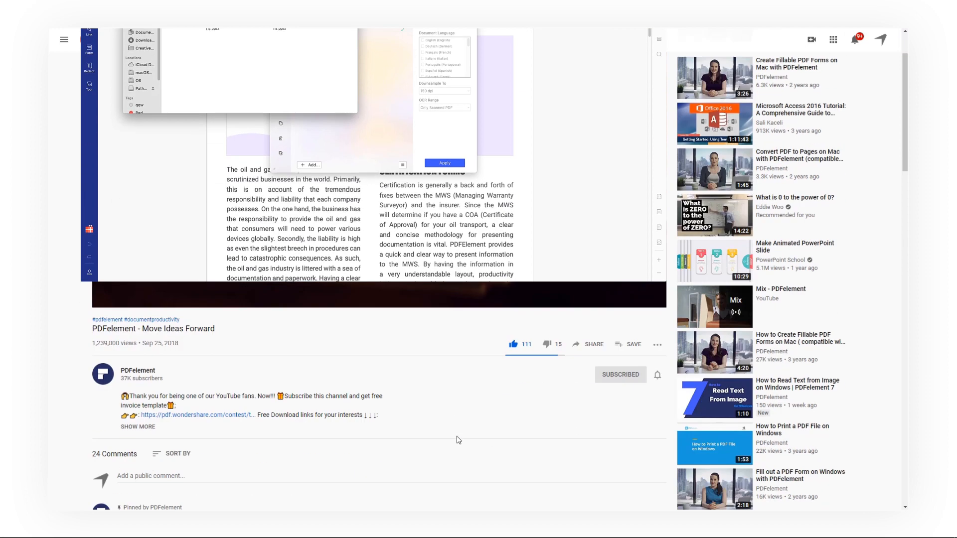